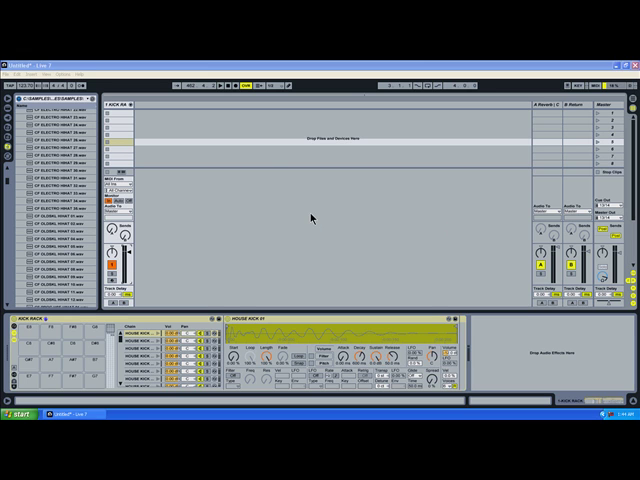
{"action": "mouse_move", "coordinate": [232, 162]}
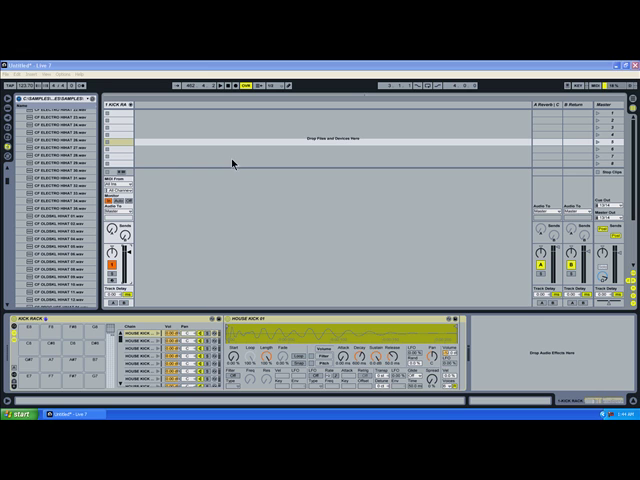
{"action": "mouse_move", "coordinate": [232, 166]}
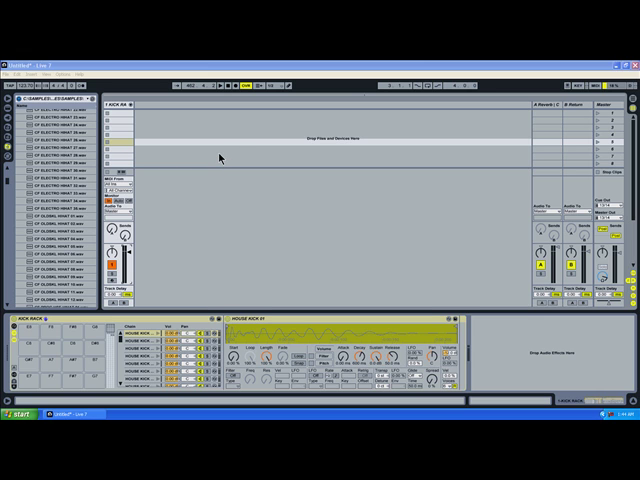
{"action": "mouse_move", "coordinate": [144, 118]}
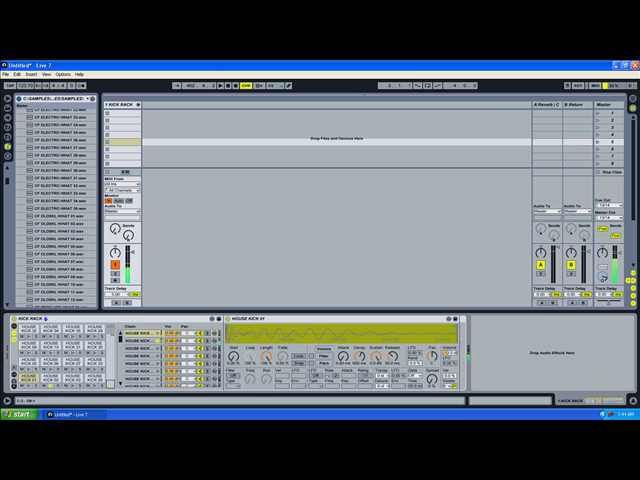
{"action": "mouse_move", "coordinate": [110, 388]}
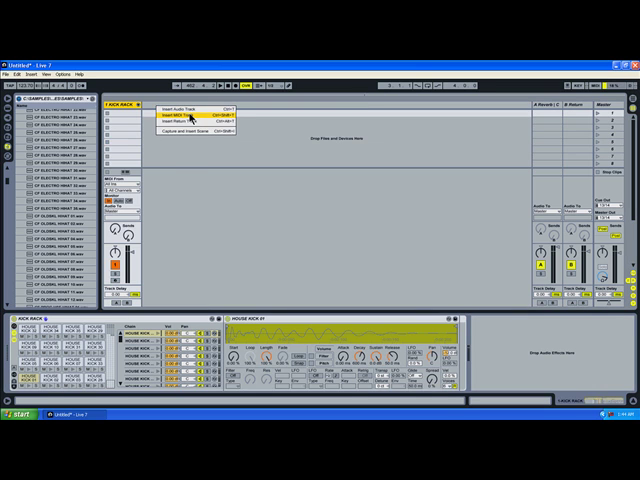
Insert a new MIDI track beside the kick track for the hi-hat Drum Rack
{"action": "left_click", "coordinate": [172, 122]}
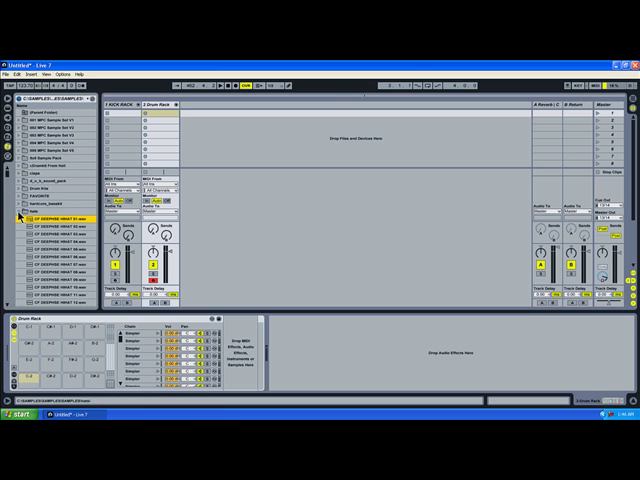
Load a first hi-hat sample from the file browser onto a pad of the new Drum Rack
{"action": "left_click", "coordinate": [44, 212]}
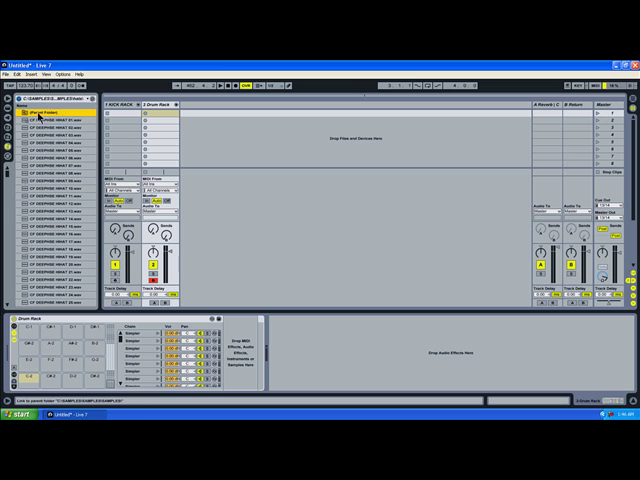
{"action": "left_click", "coordinate": [50, 130]}
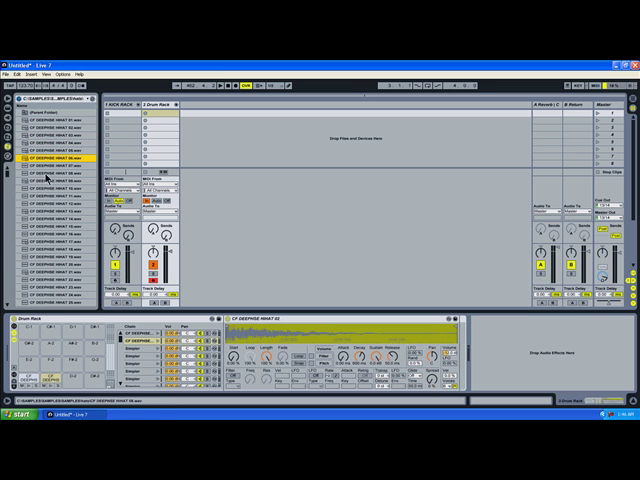
{"action": "left_click", "coordinate": [50, 176]}
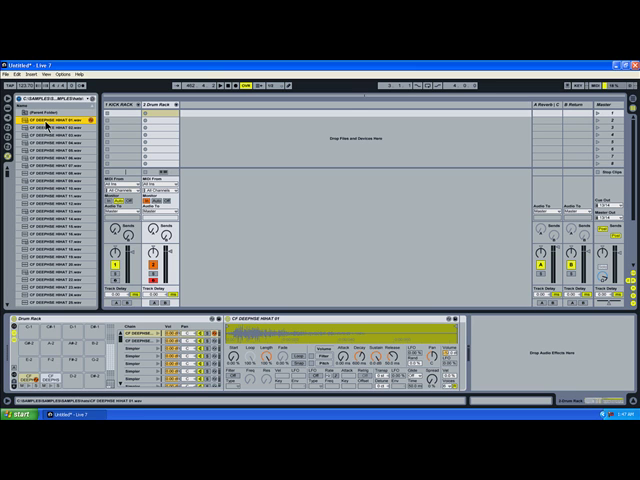
{"action": "left_click", "coordinate": [50, 132]}
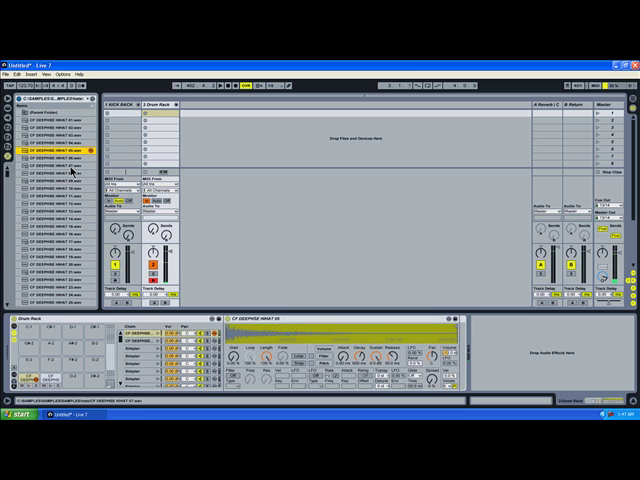
{"action": "mouse_move", "coordinate": [66, 162]}
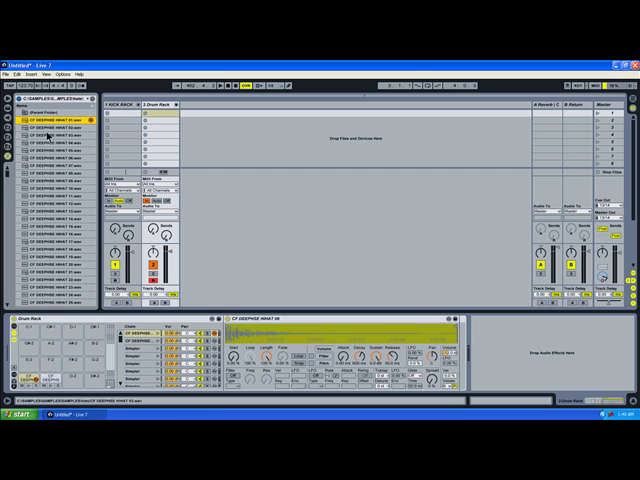
{"action": "scroll", "scroll_direction": "down", "scroll_amount": 3}
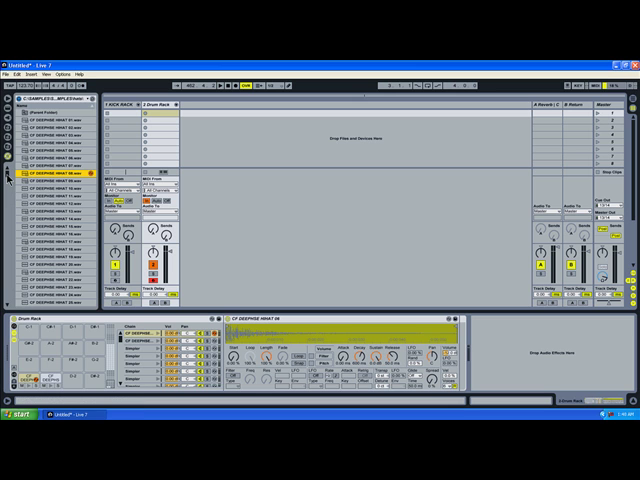
{"action": "left_click", "coordinate": [60, 176]}
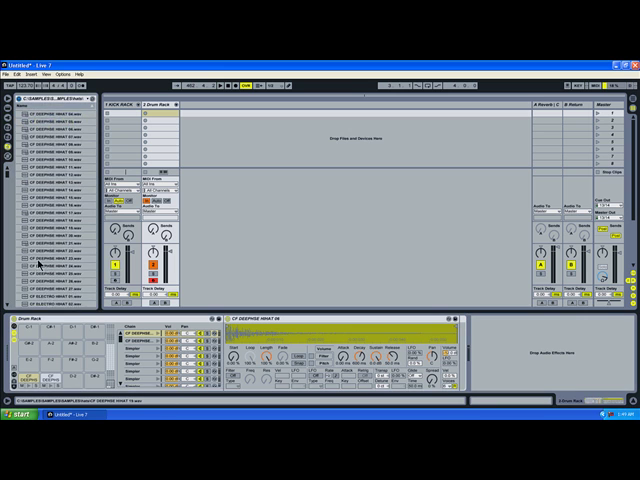
Scroll the file browser down to reach the run of hi-hat samples
{"action": "scroll", "scroll_direction": "down", "scroll_amount": 3}
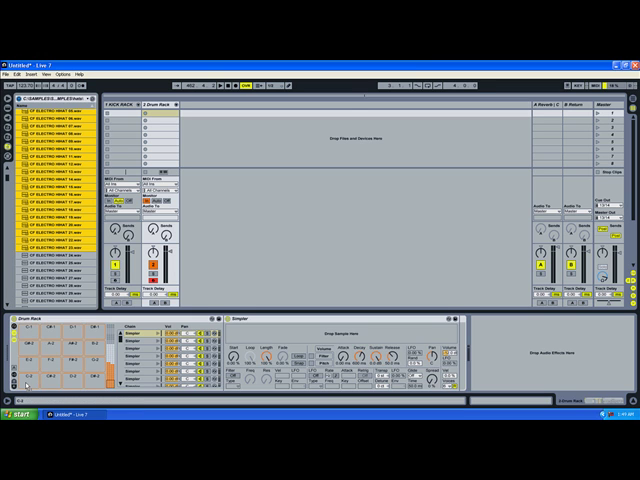
{"action": "mouse_move", "coordinate": [28, 384]}
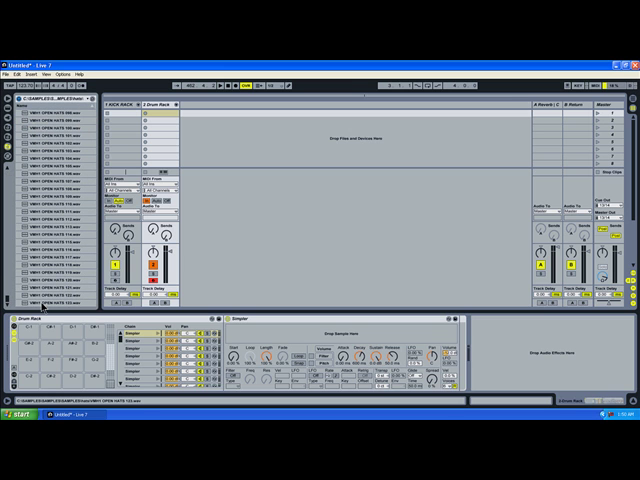
Drop the selected hi-hat samples onto the Drum Rack so each fills its own pad
{"action": "left_click", "coordinate": [50, 290]}
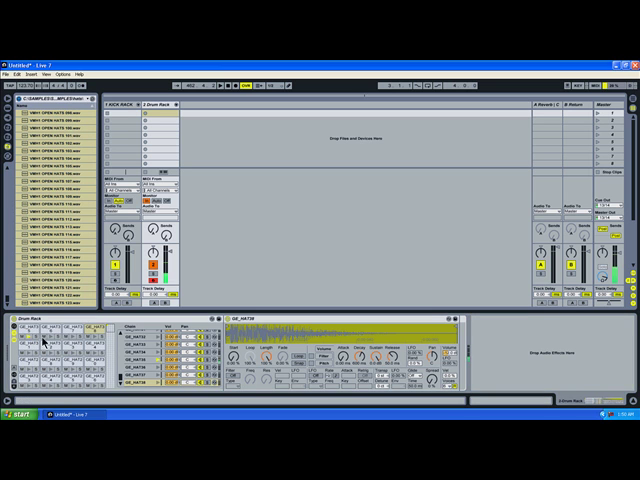
{"action": "left_click", "coordinate": [98, 330]}
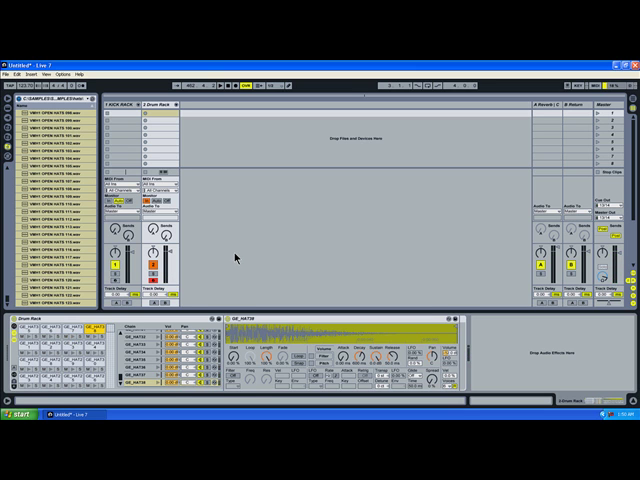
{"action": "mouse_move", "coordinate": [236, 258]}
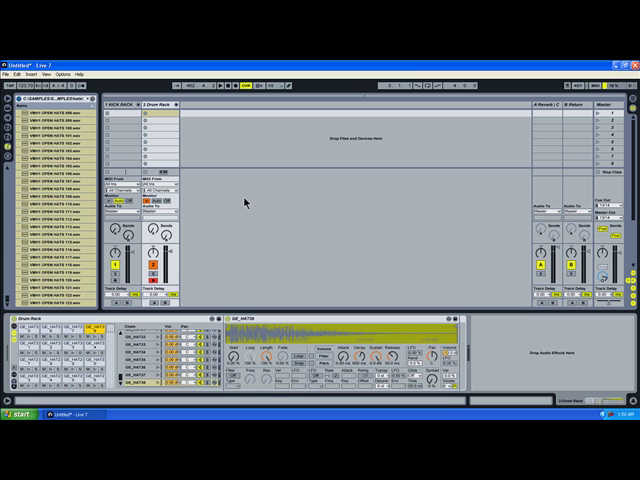
{"action": "mouse_move", "coordinate": [408, 230]}
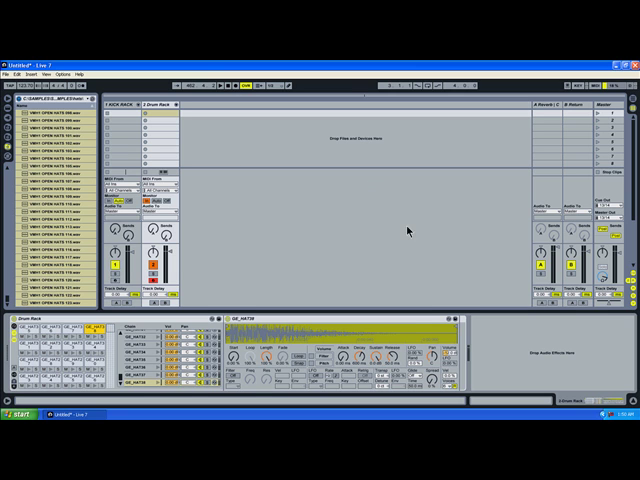
{"action": "mouse_move", "coordinate": [318, 172]}
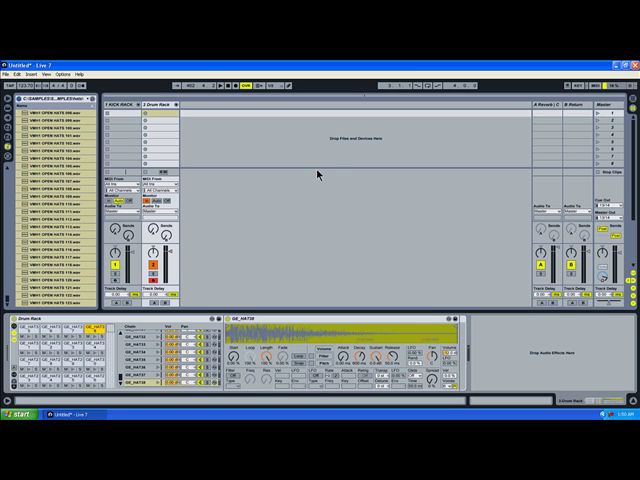